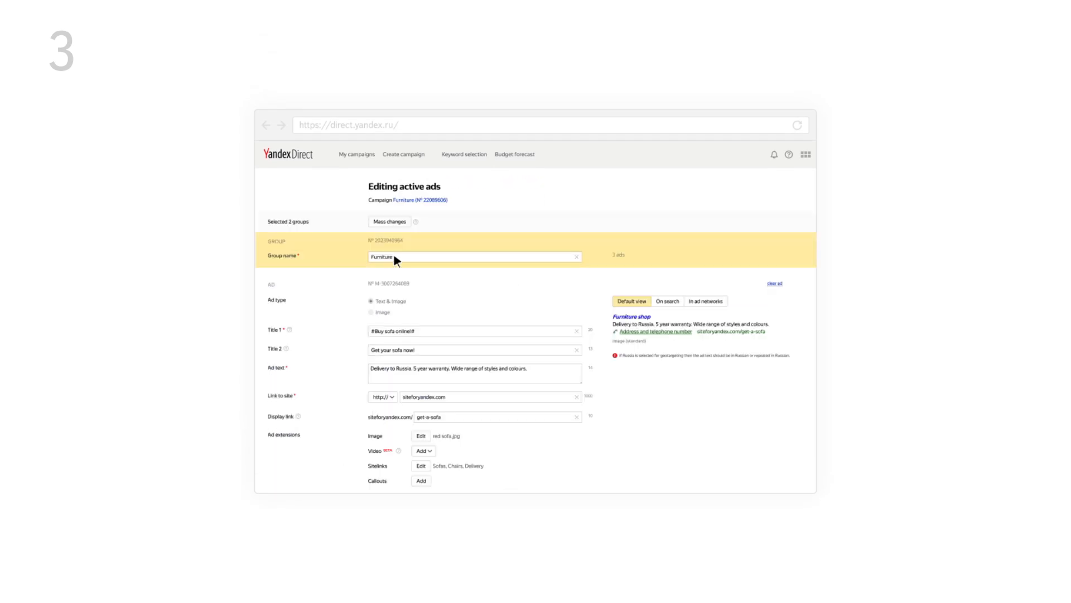
- Show the 'Rocking chair from natural materials' ad linking to siteforyandex.com with a $0.01 bid
{"action": "left_click", "coordinate": [389, 222]}
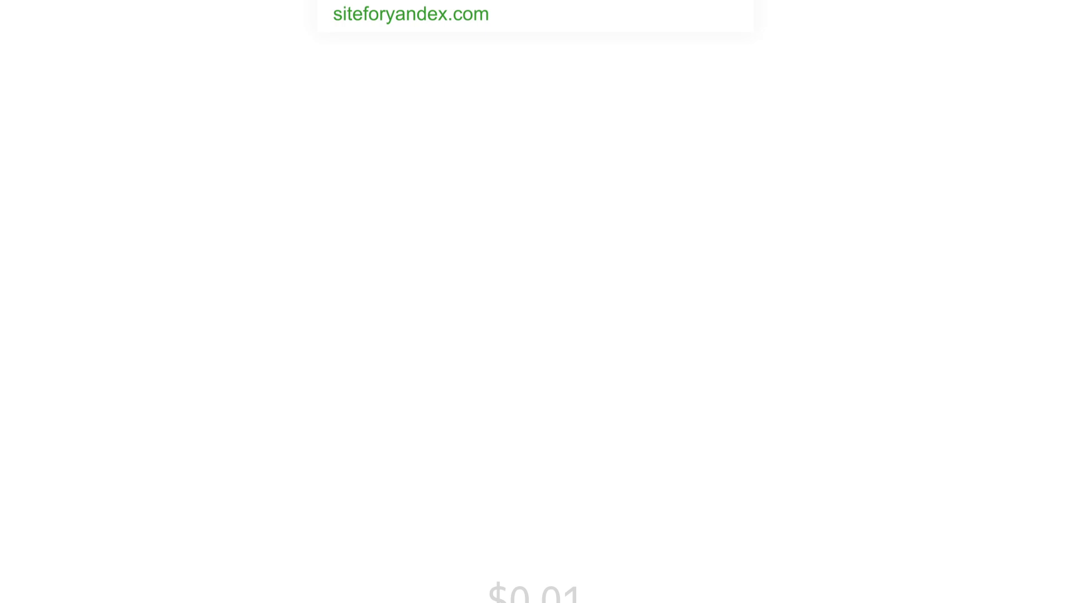
{"action": "scroll", "scroll_direction": "down", "scroll_amount": 3}
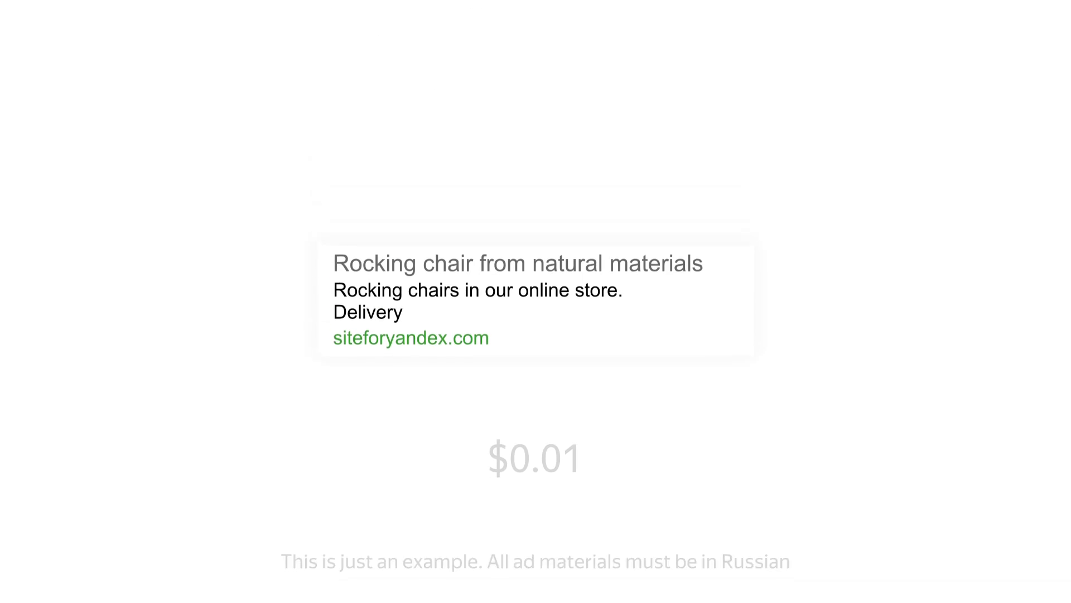